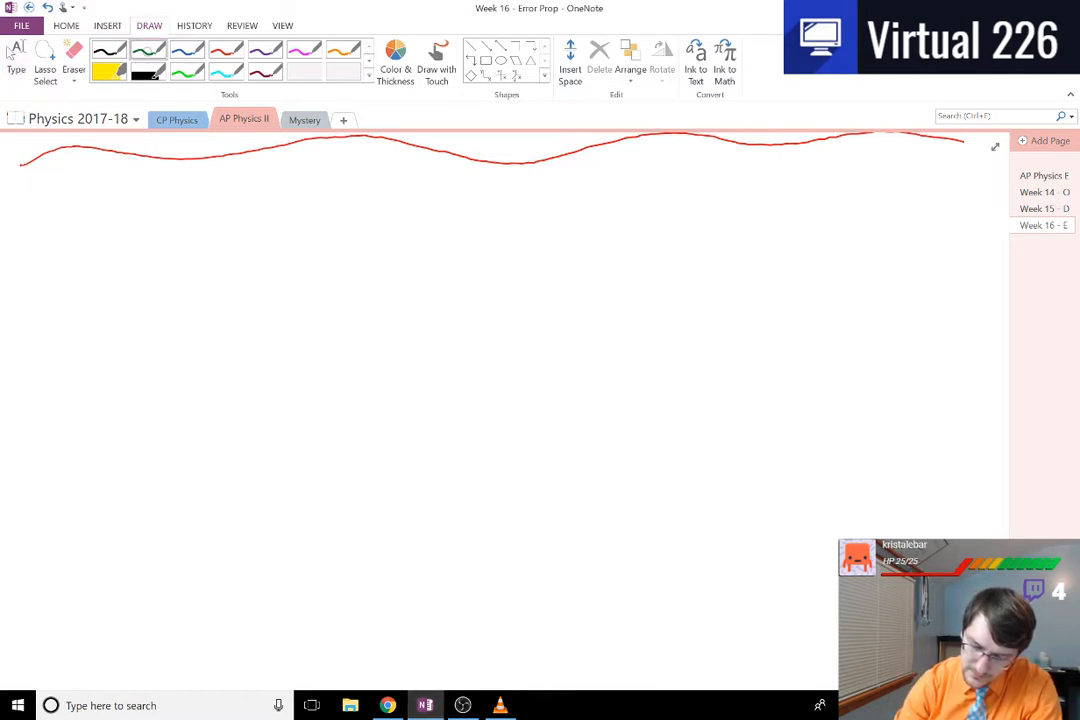
Step: Handwrite 'CD Diffraction Lab Overview' in green, underline it, and add a red dot below
drag(95, 190, 70, 235)
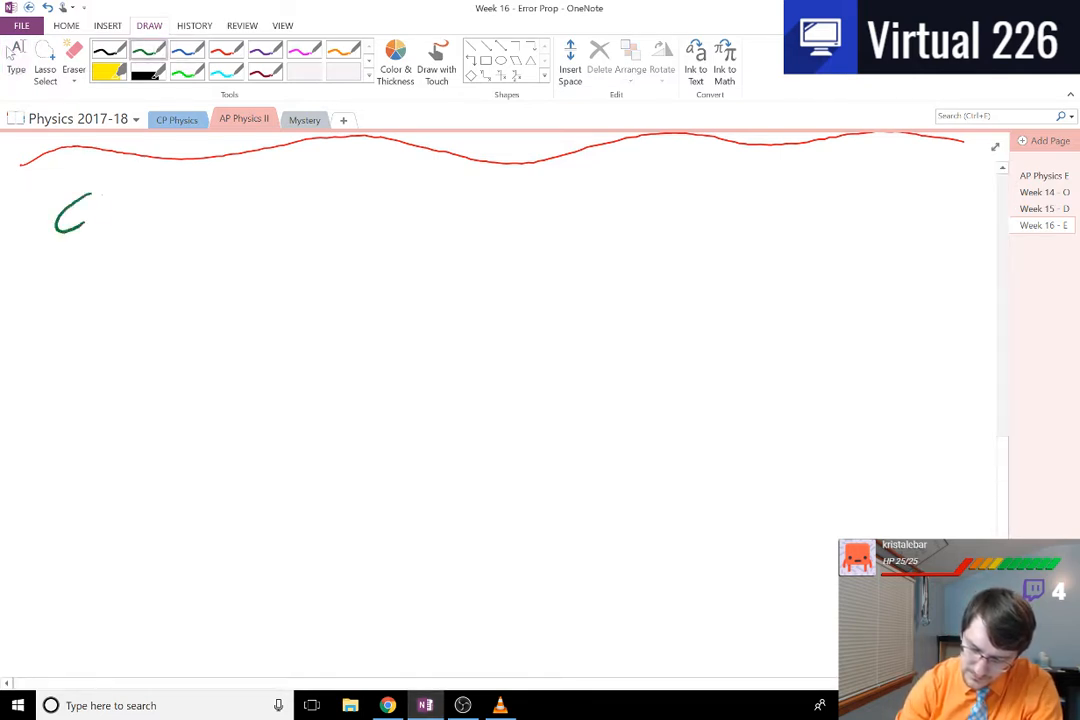
drag(110, 210, 180, 210)
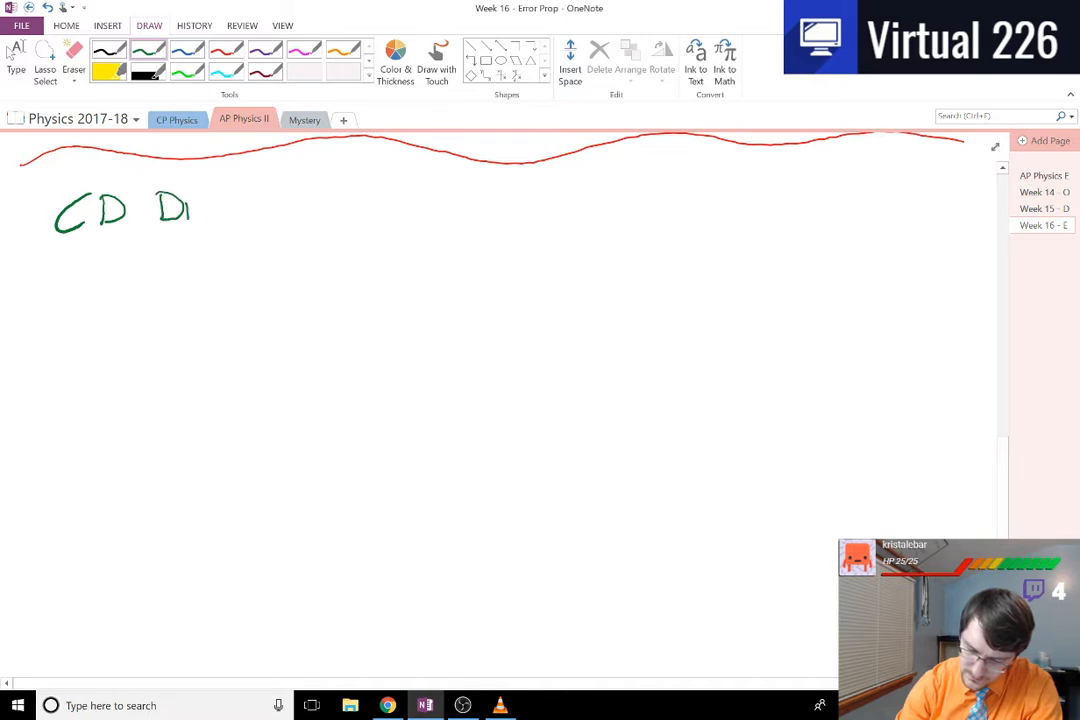
drag(195, 215, 240, 215)
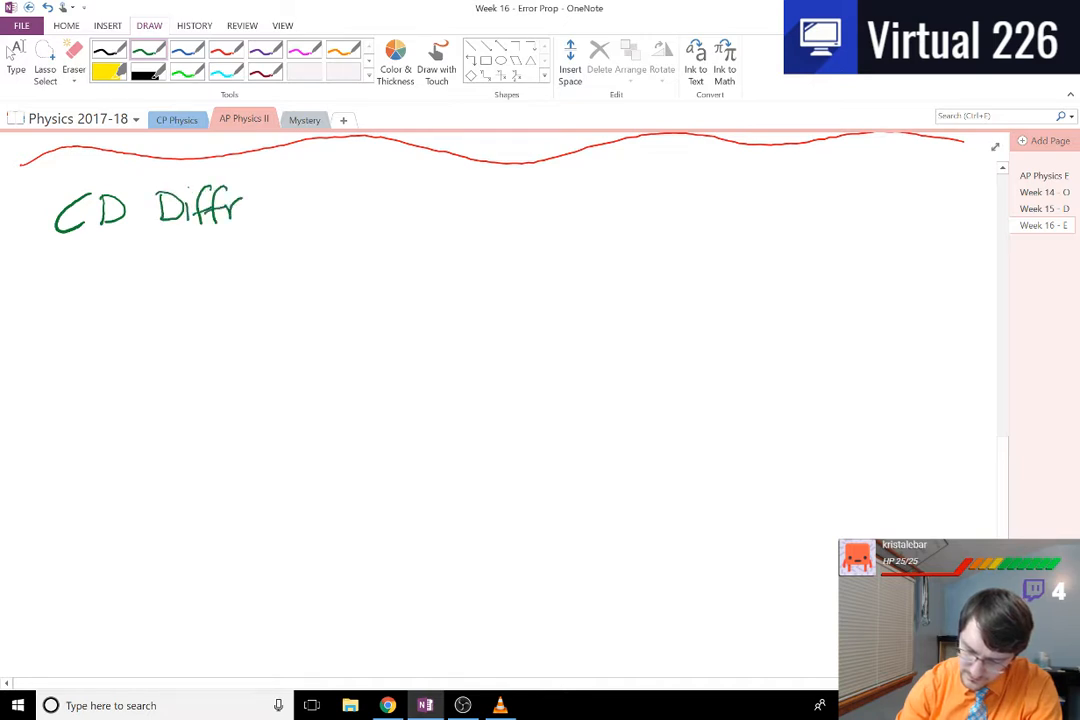
drag(245, 205, 315, 200)
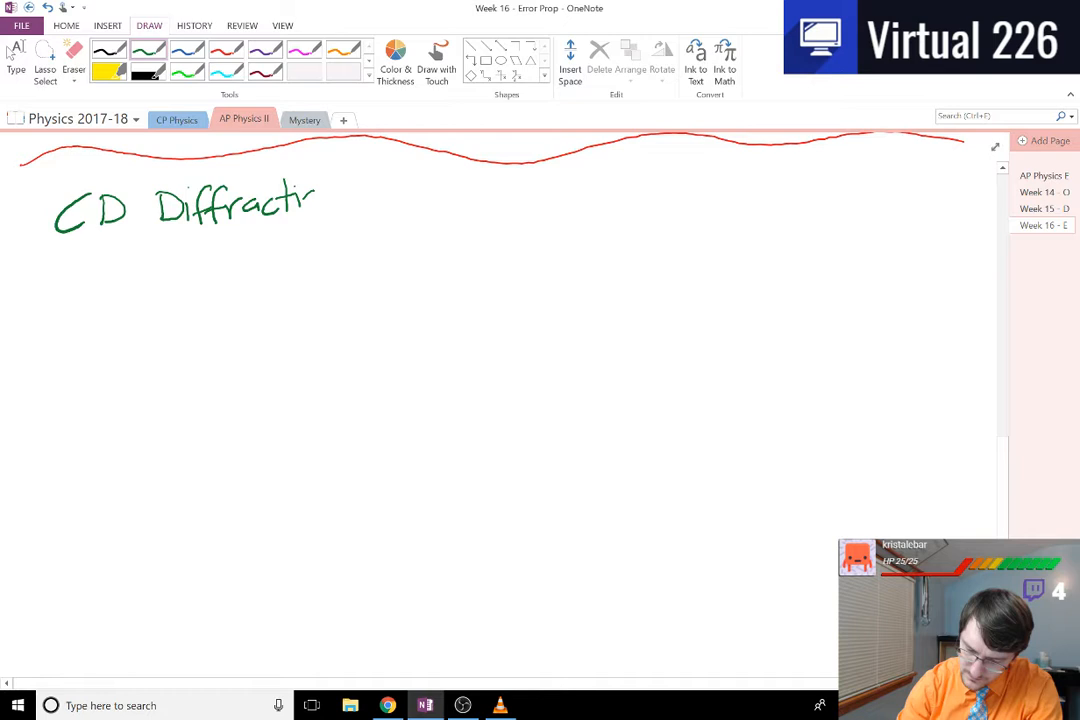
drag(320, 195, 410, 200)
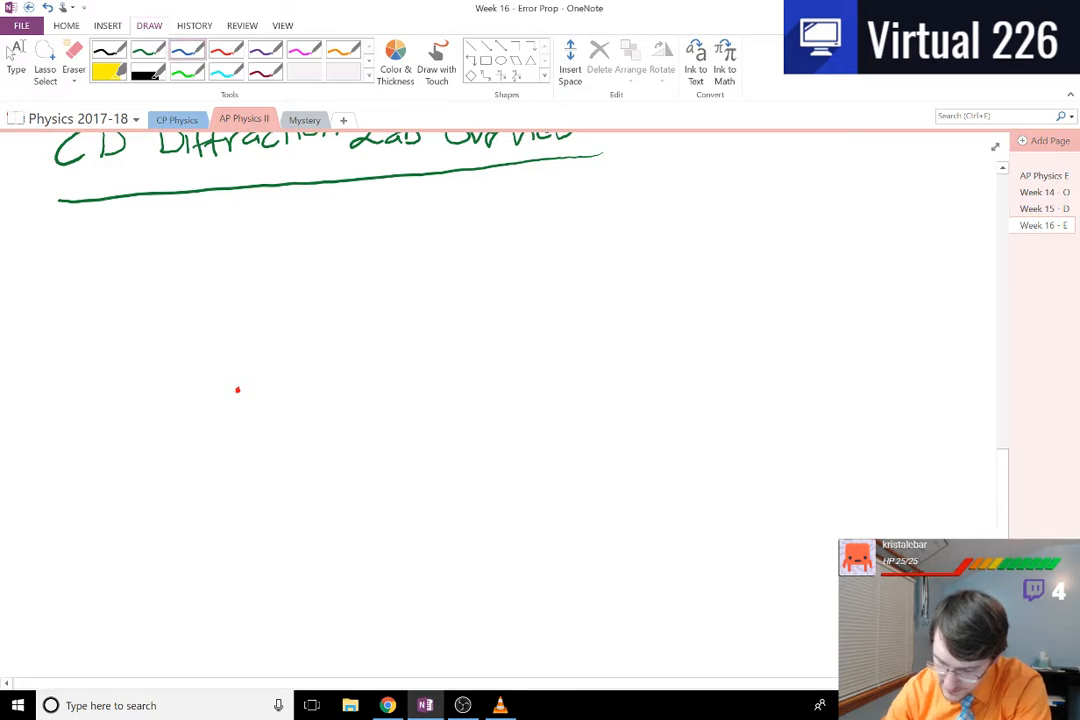
Step: Sketch a blue CD line, a red arrow, and a cyan line labelled Paper
drag(401, 318, 401, 437)
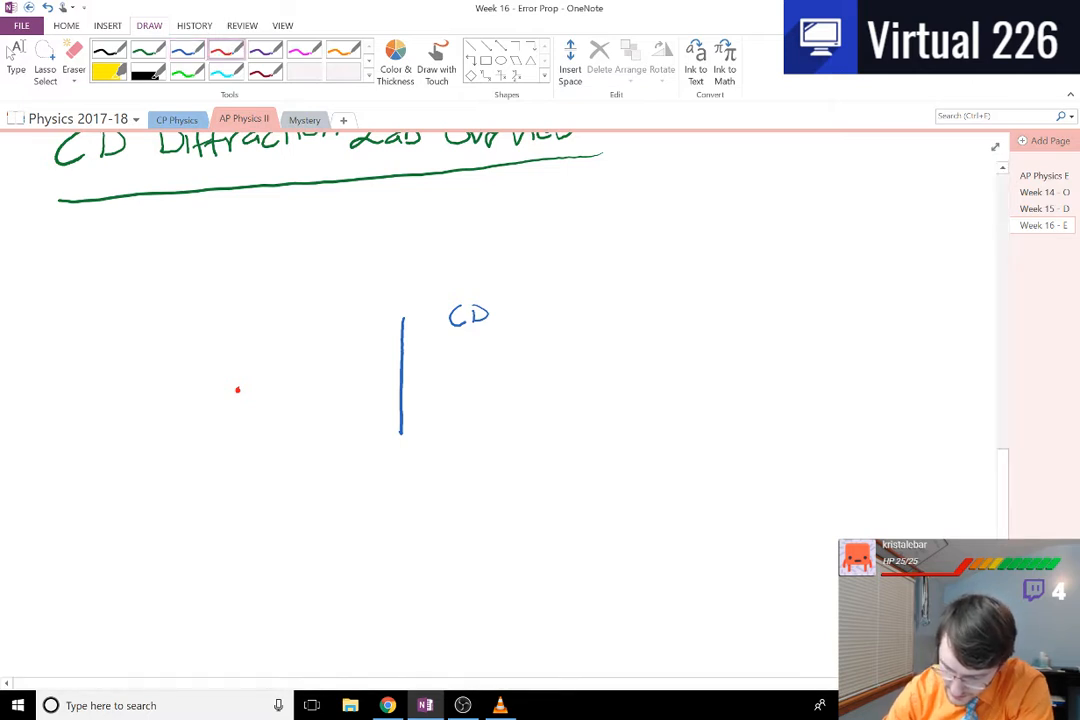
drag(238, 390, 350, 390)
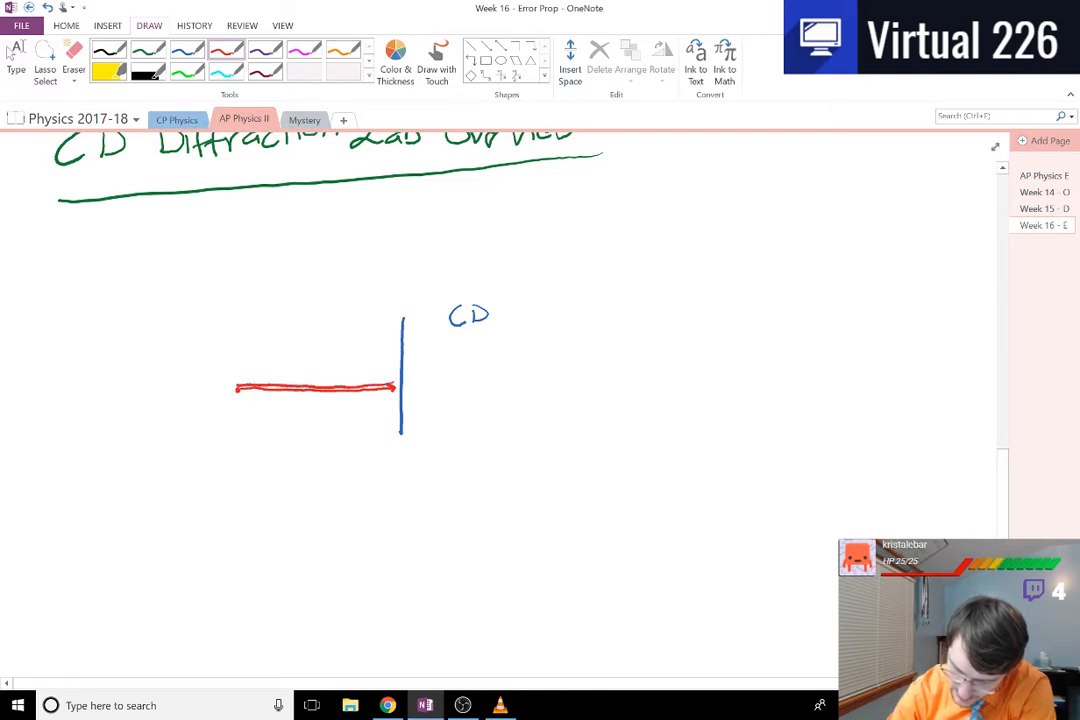
drag(390, 387, 152, 387)
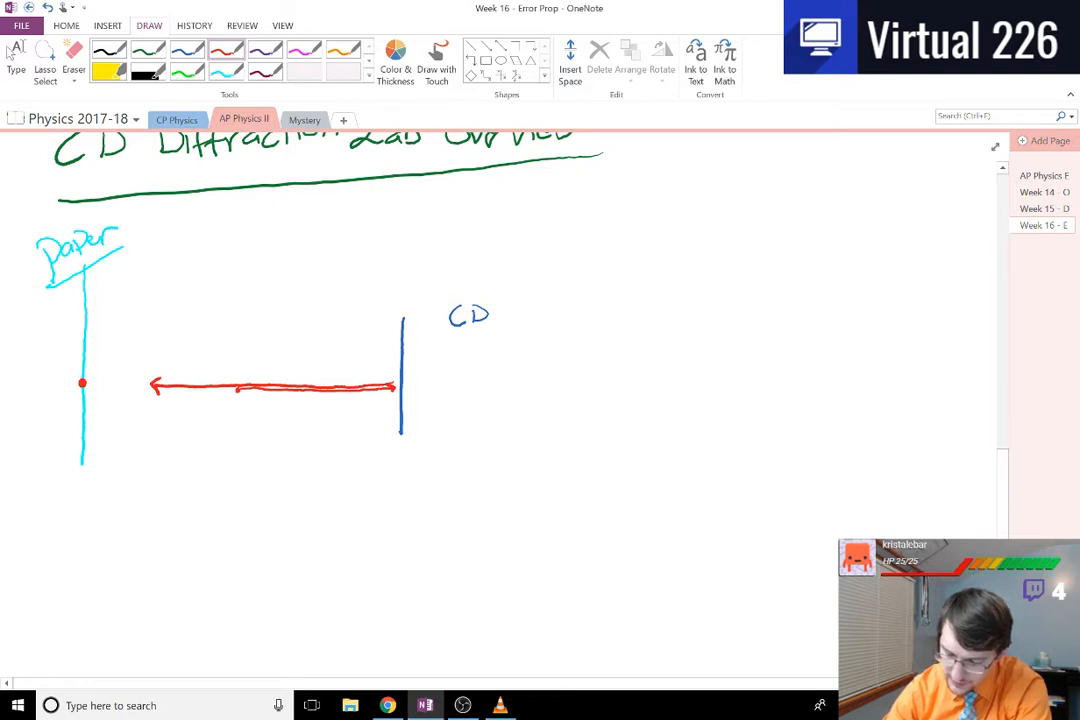
Step: Draw dashed red rays to dots labelled 2, 1, m=0, -1, -2, and erase the solid arrow
drag(90, 320, 395, 385)
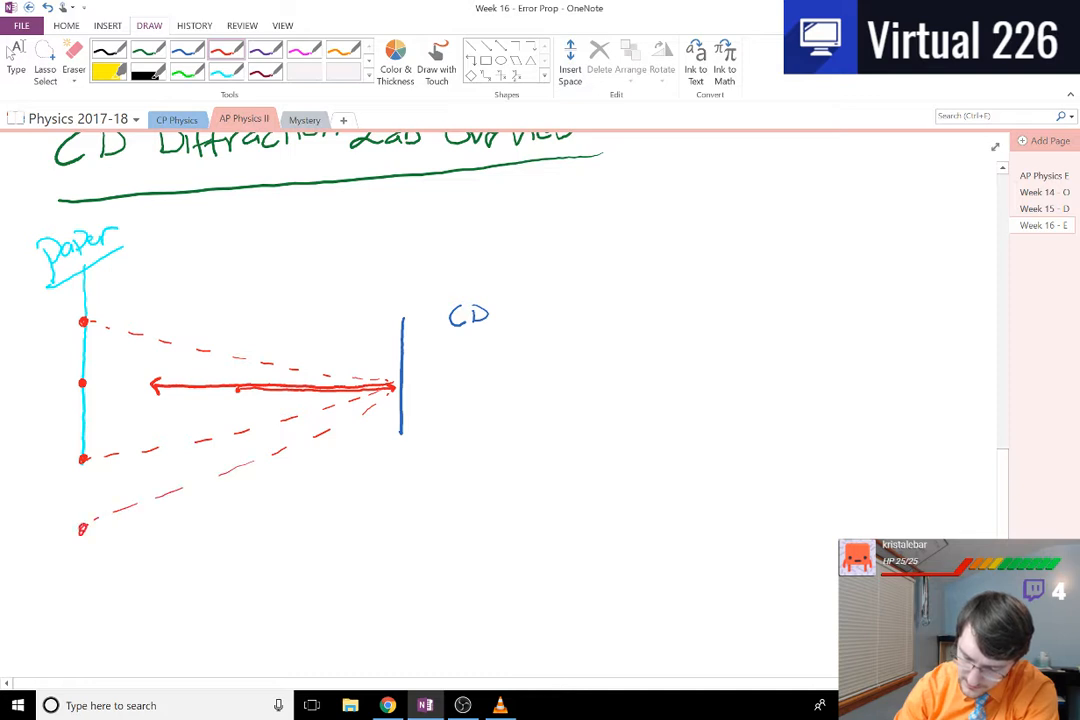
drag(205, 312, 395, 380)
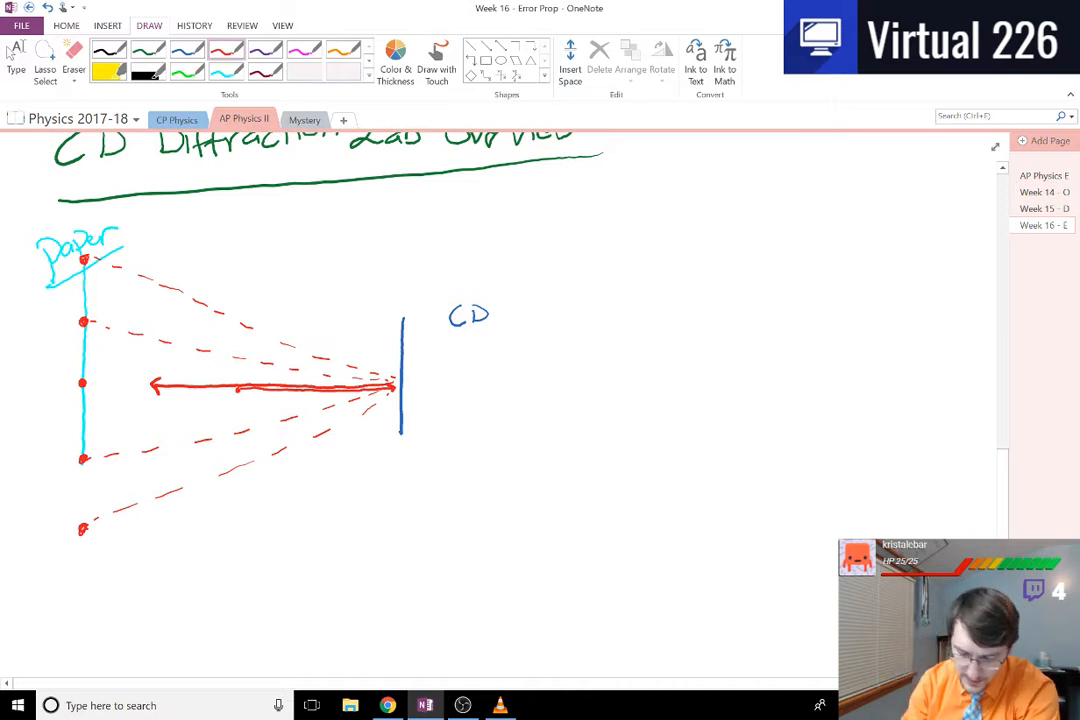
drag(20, 385, 65, 378)
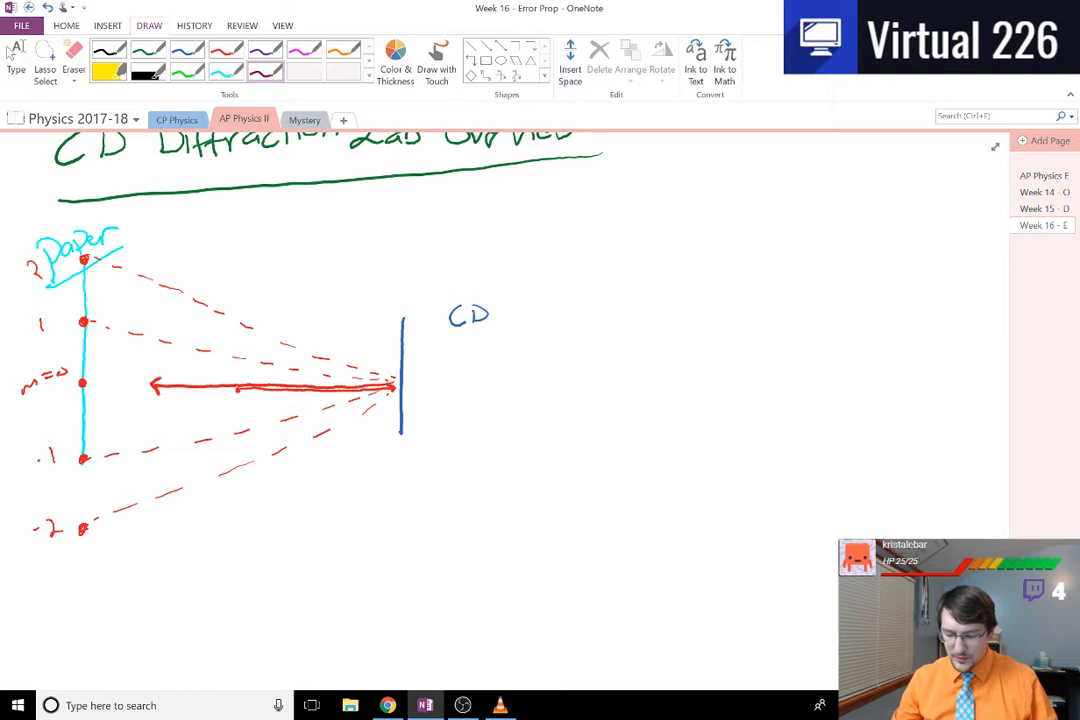
click(74, 60)
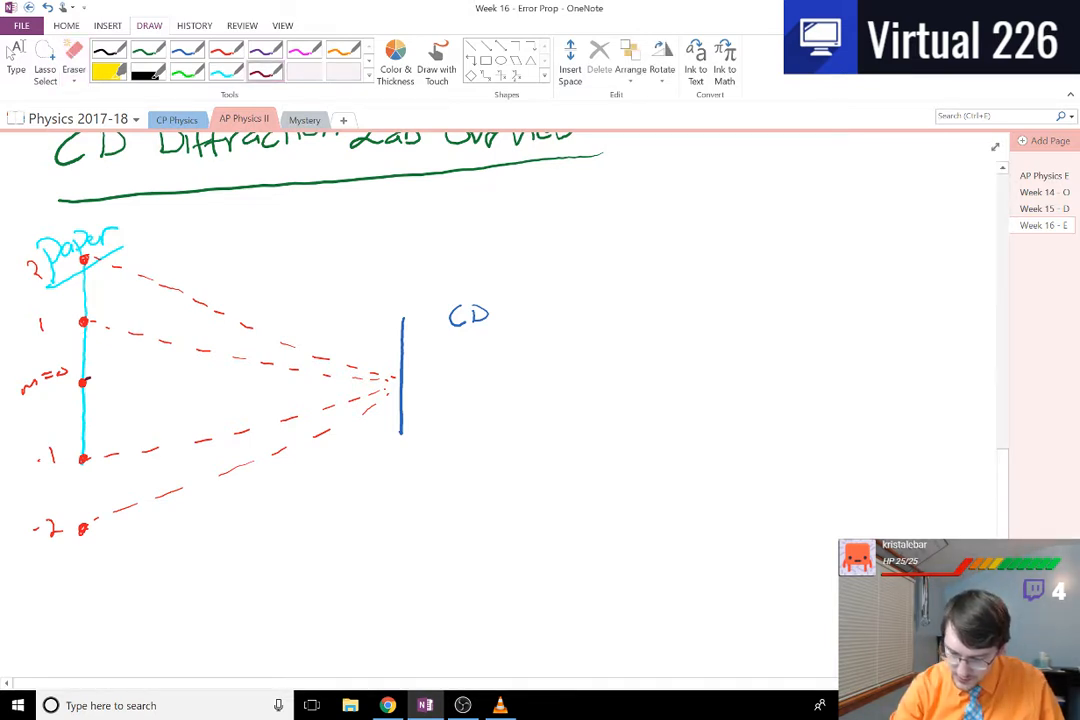
Step: Draw the maroon distance line L, then trace the paper between outer dots in magenta
drag(85, 380, 395, 380)
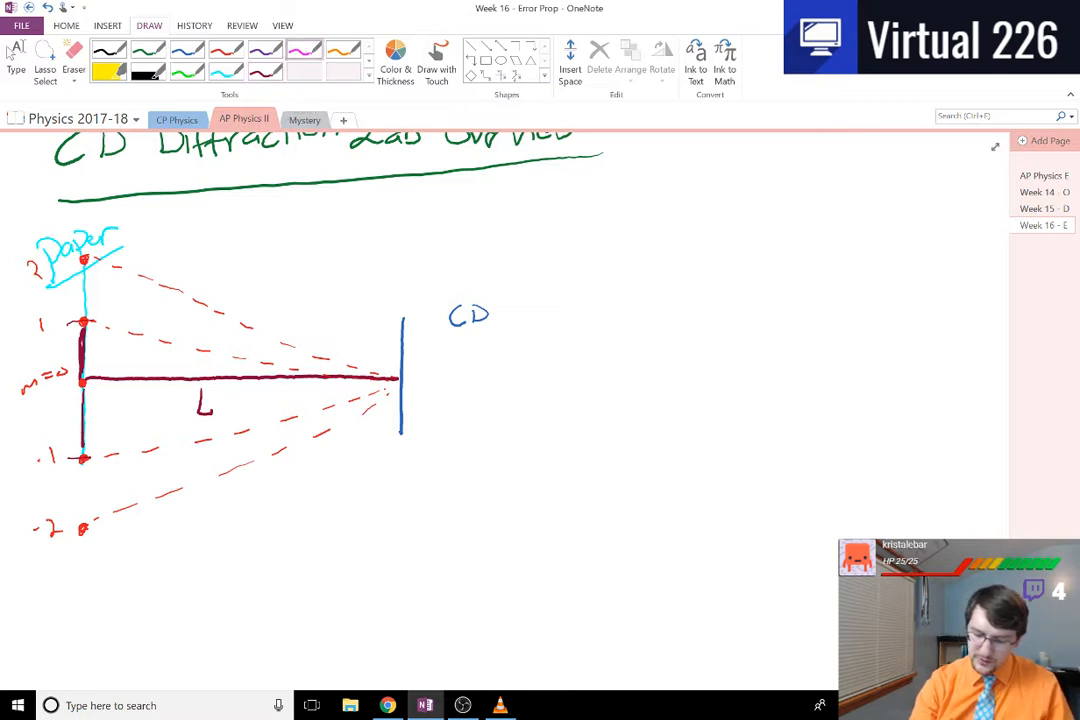
drag(90, 280, 90, 320)
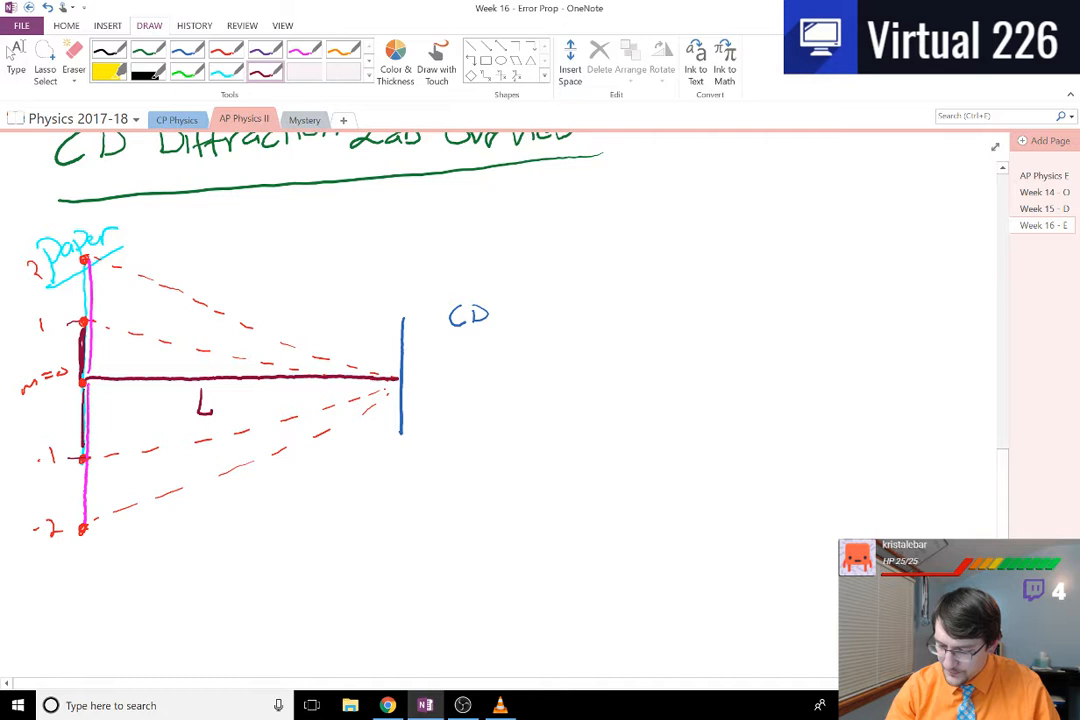
Step: Draw a right triangle with sides l and L, dashed hypotenuse, and a green arrow to 'd sin(θ) ='
drag(588, 385, 785, 392)
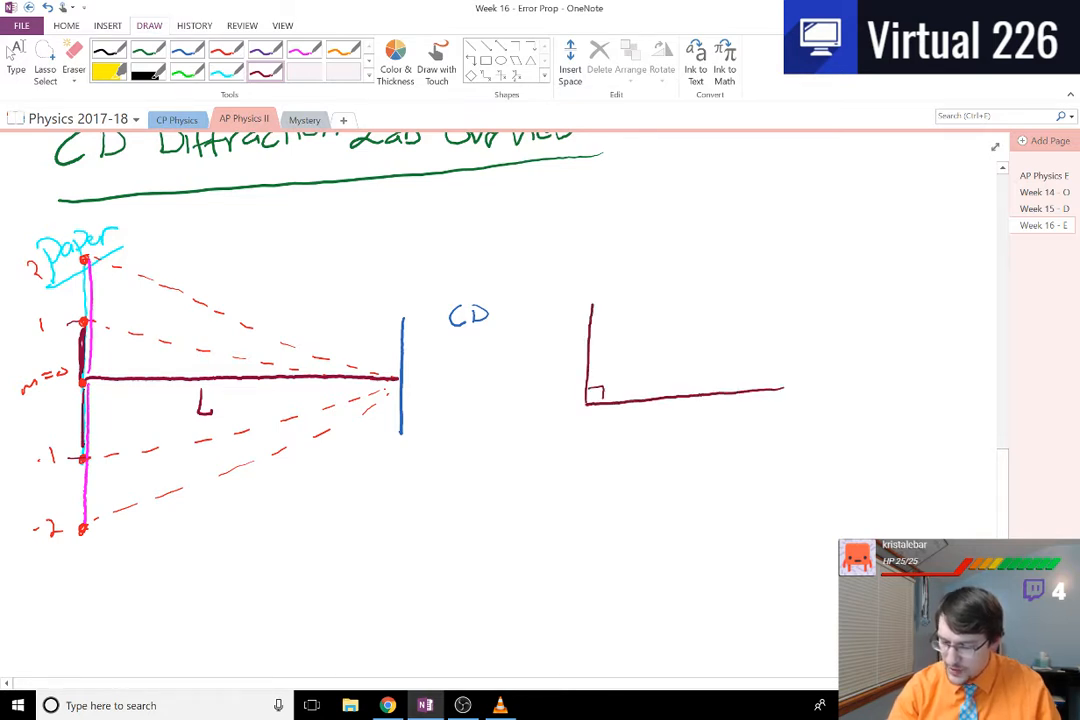
drag(660, 425, 672, 455)
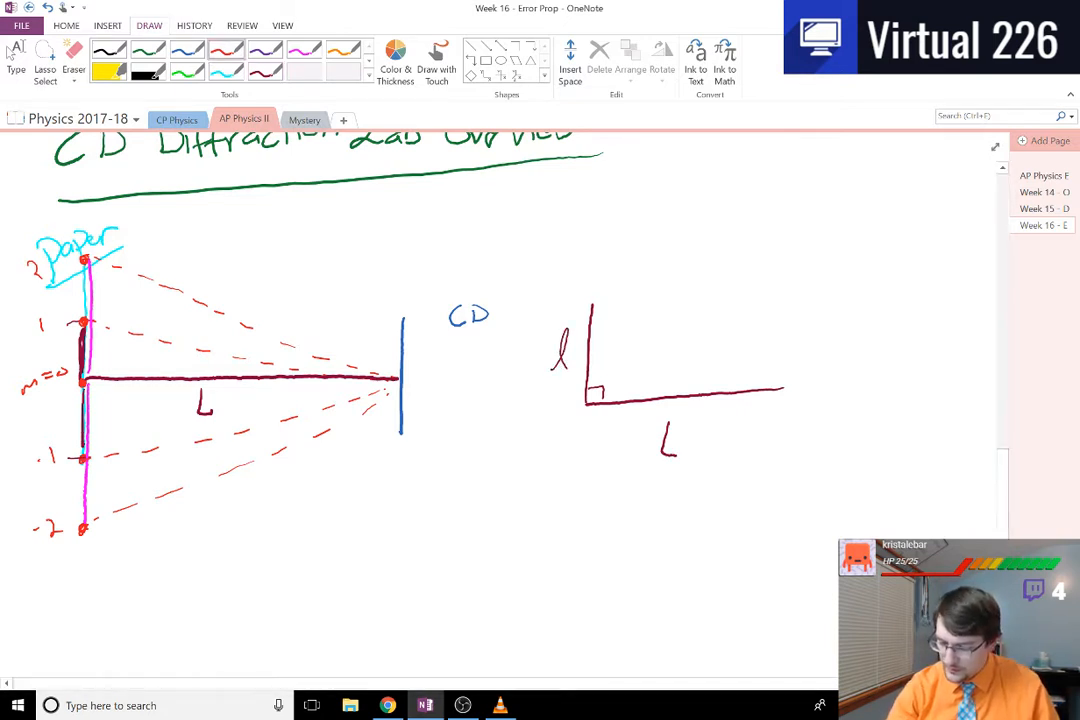
drag(600, 295, 783, 388)
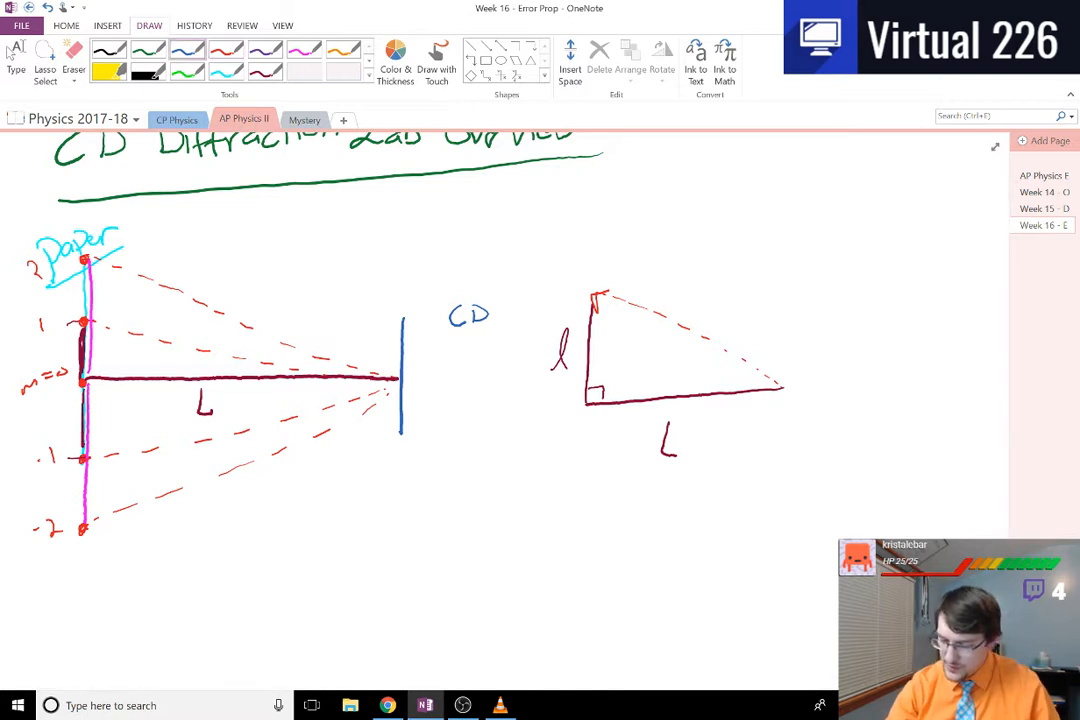
drag(785, 320, 785, 470)
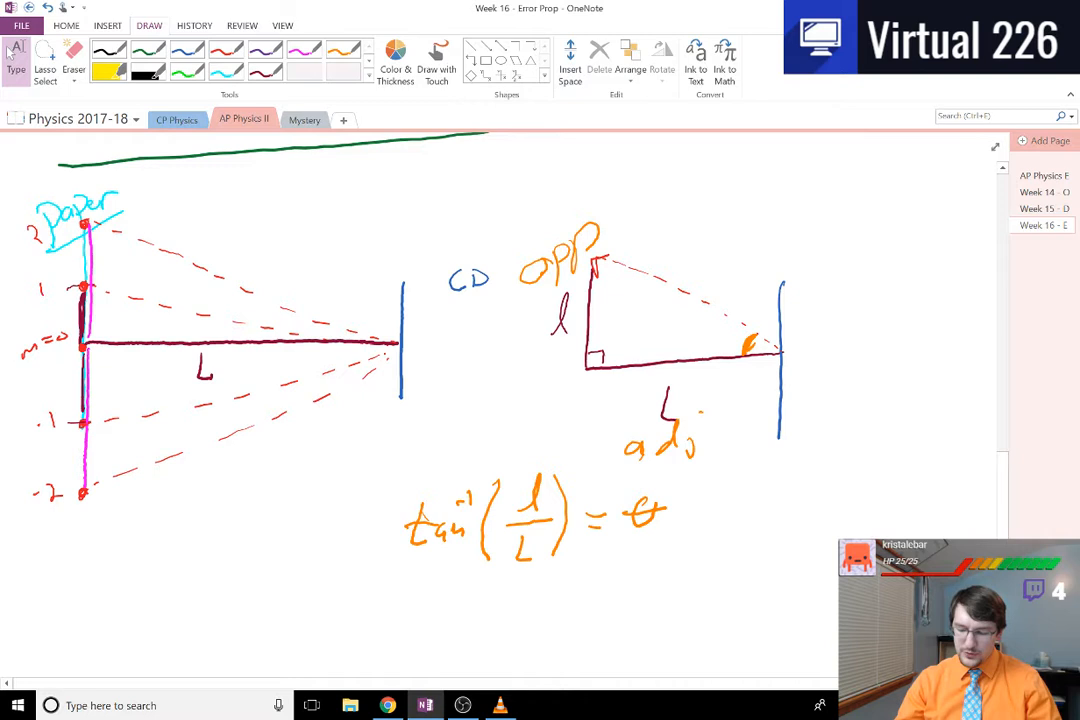
scroll(down, 3)
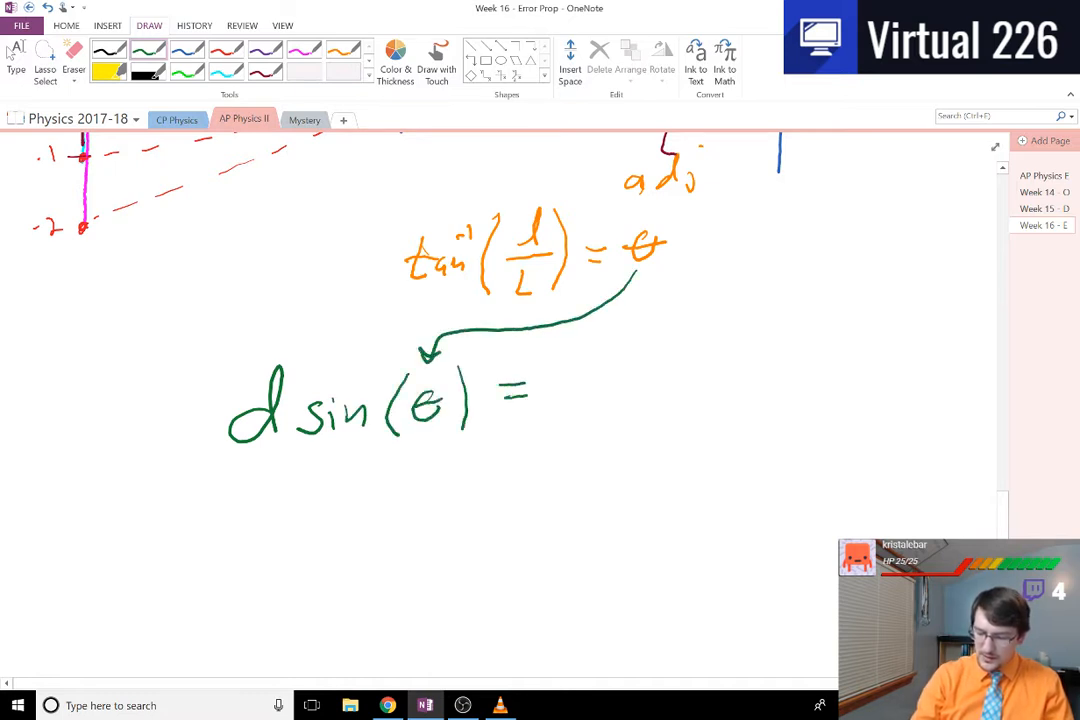
Step: Complete d sin(θ) = mλ, note λ ≈ 640 ± 10 nm in red, and circle m=0
drag(565, 390, 655, 390)
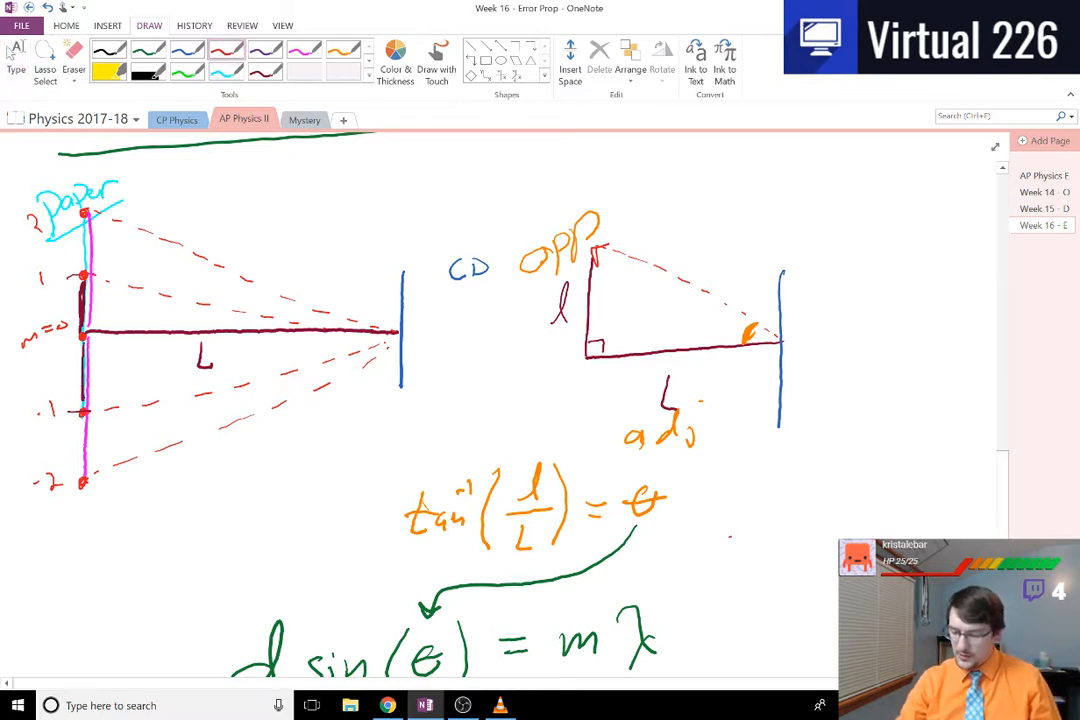
drag(730, 540, 650, 600)
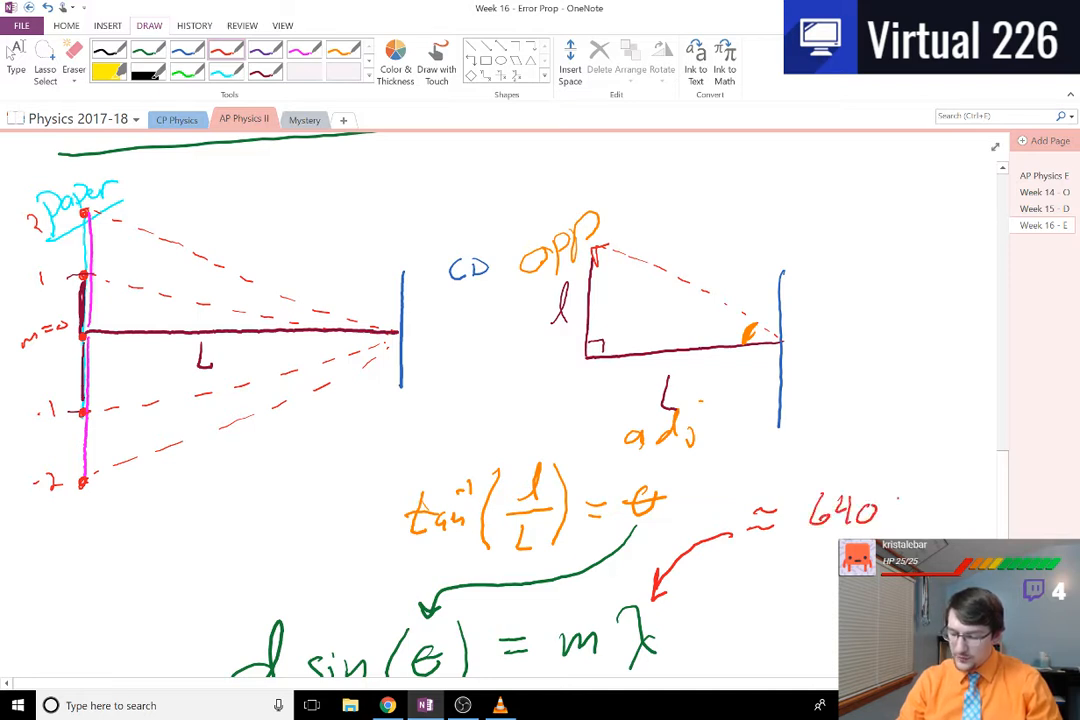
text(±10nm)
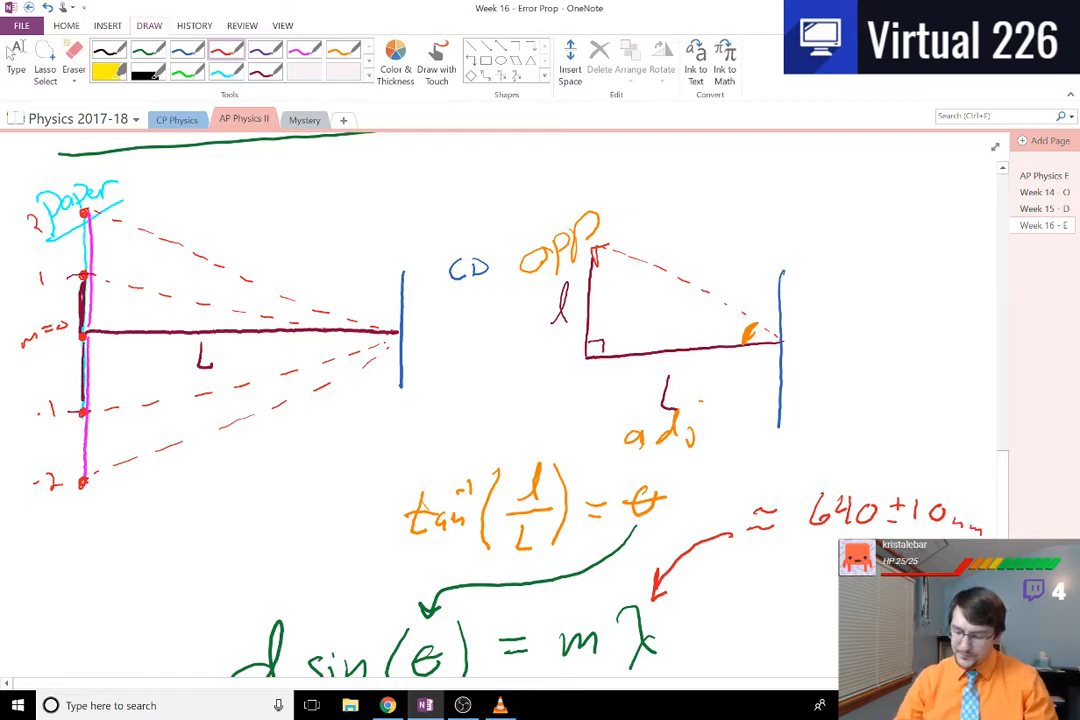
scroll(down, 3)
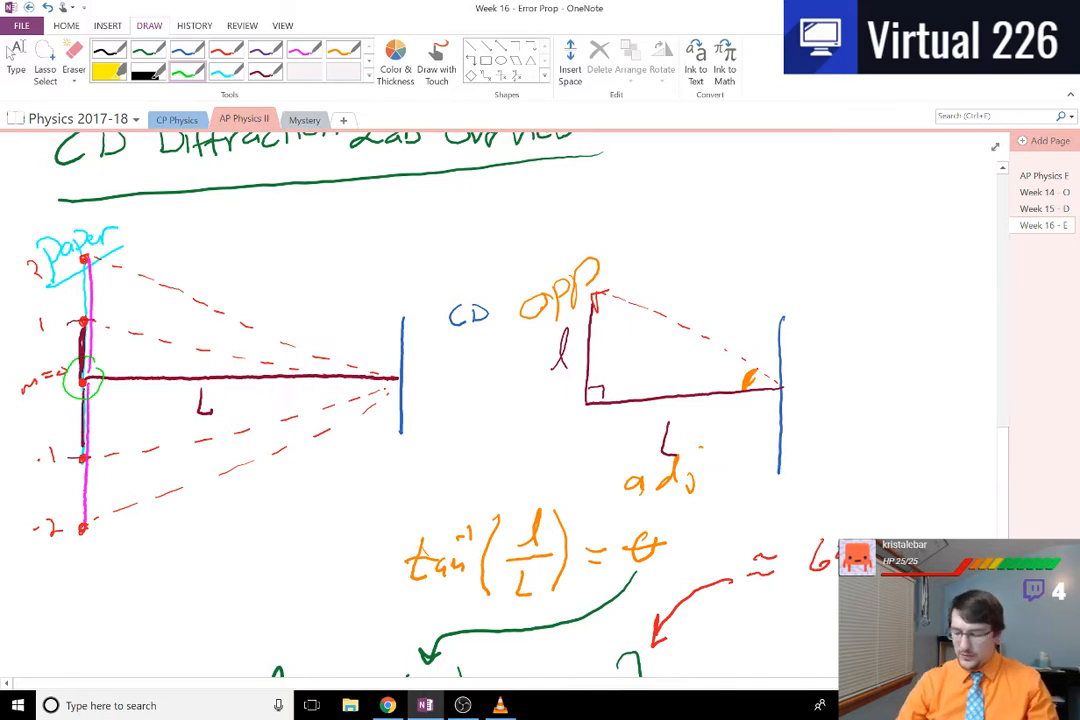
Step: Circle d, label m as 1, 2, and dash the right screen line in blue with 3d
scroll(down, 3)
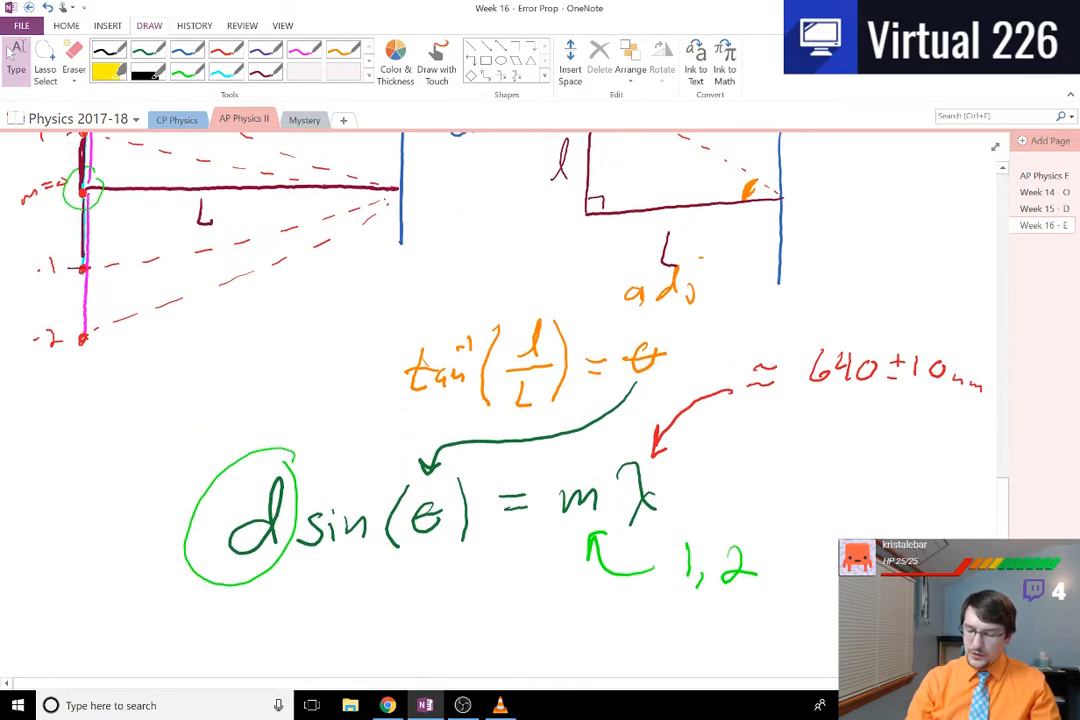
scroll(down, 3)
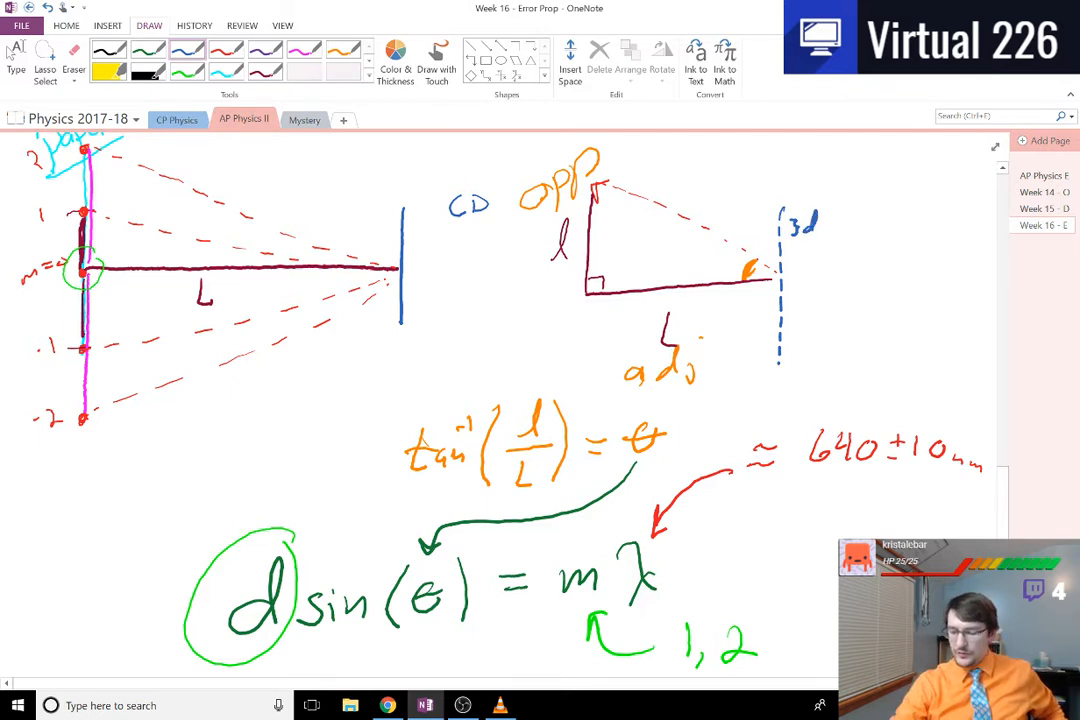
Step: Write d = 1/N in blue with N labelled '# spaces', and circle l and L
scroll(down, 3)
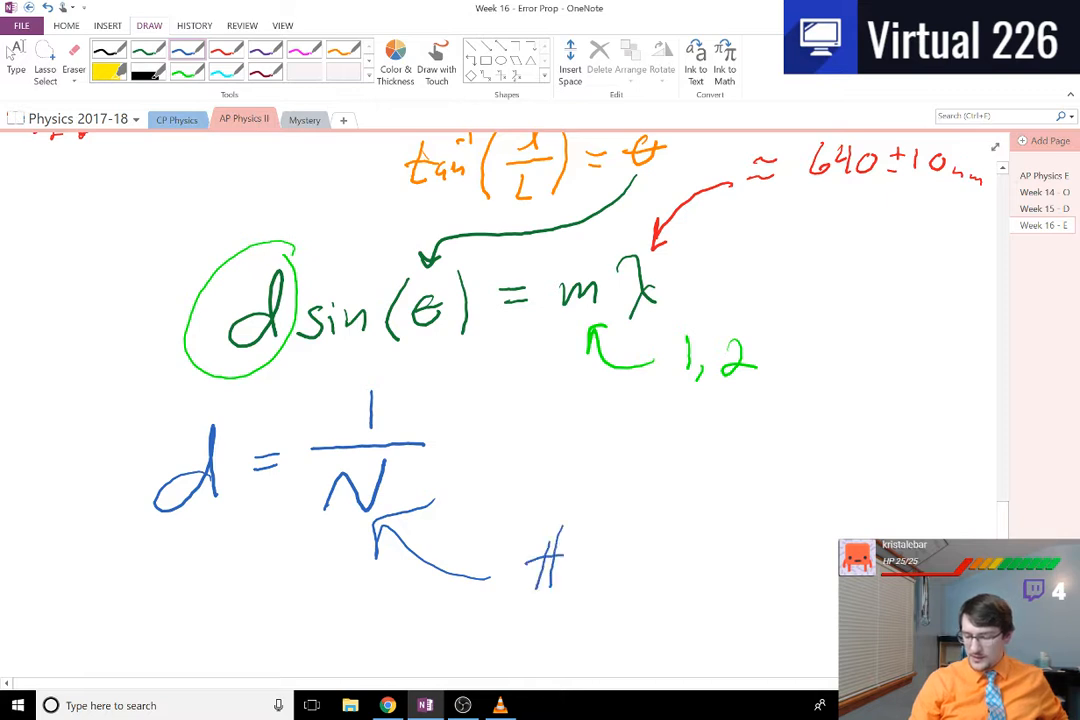
drag(580, 560, 600, 580)
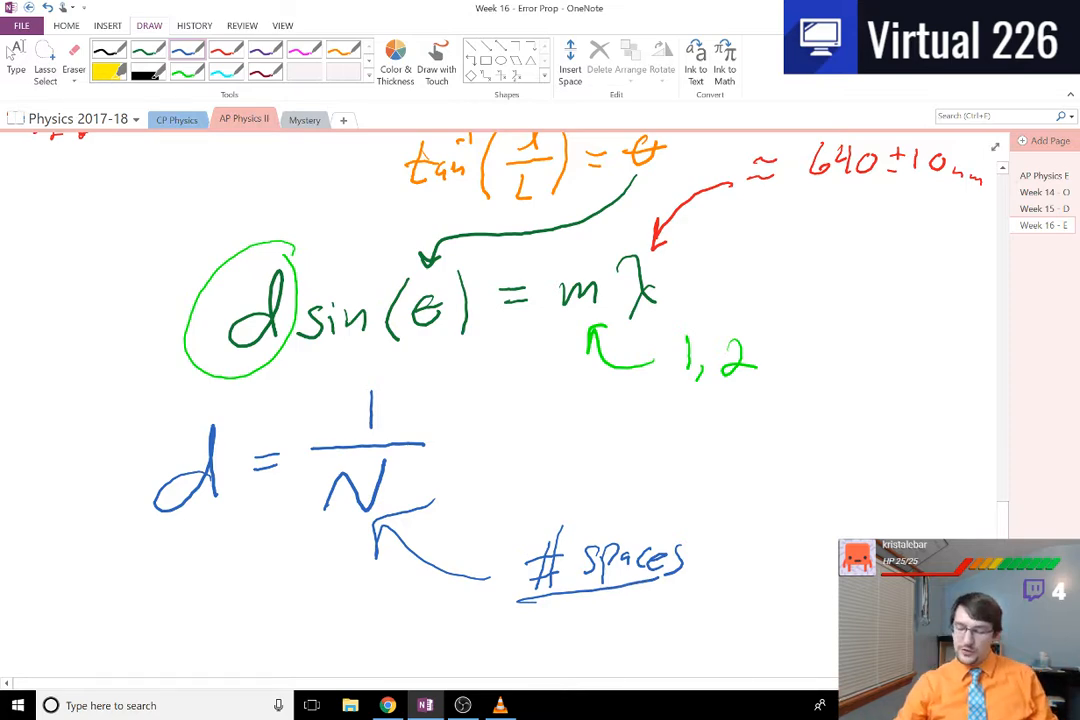
scroll(down, 3)
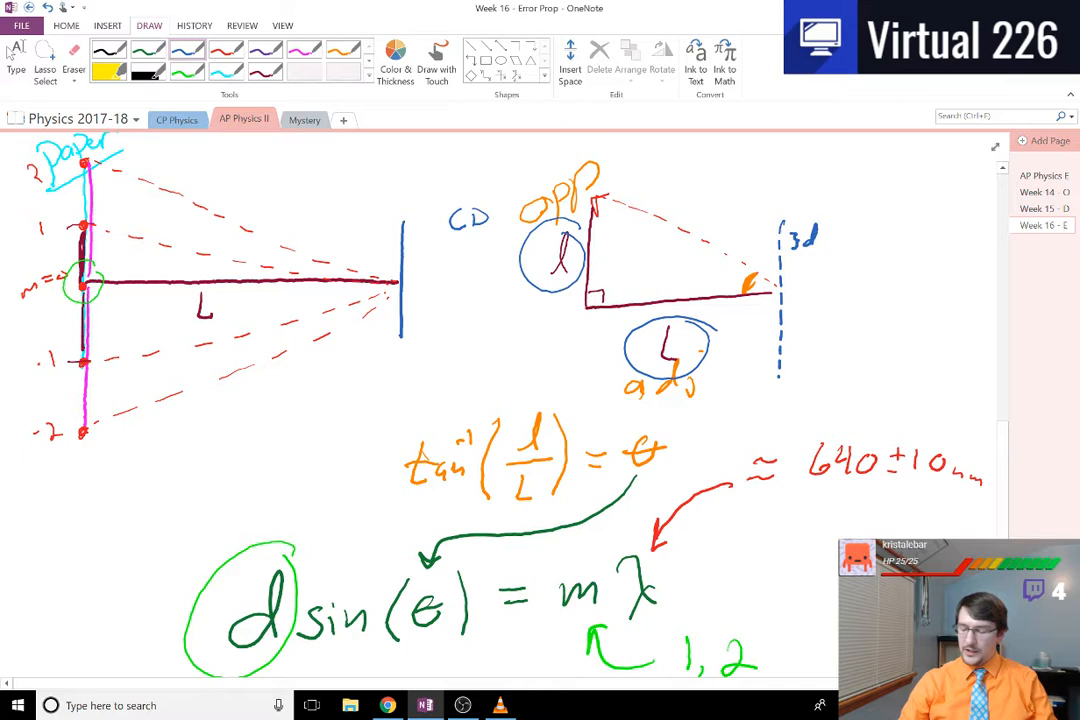
Step: Add δl and δL uncertainties so the formula reads tan⁻¹((l+δl)/(L+δL)) = θ ± δθ
scroll(down, 3)
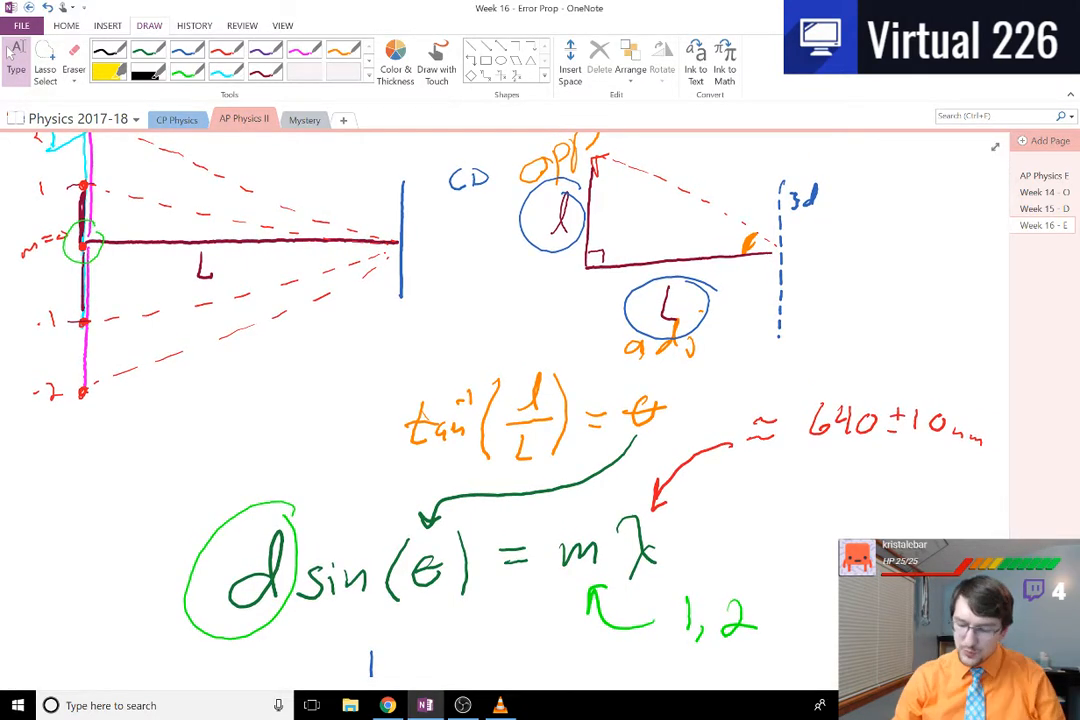
click(74, 55)
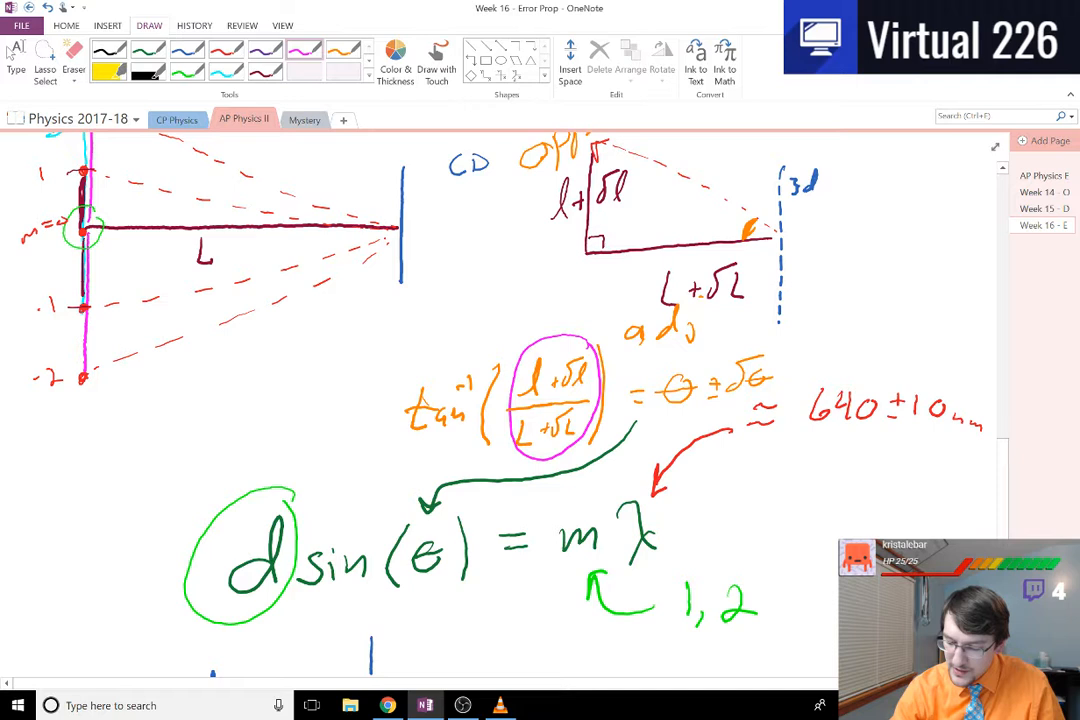
Step: Write a pink 'Div' note with an arrow to the circled fraction and underlined '1st'
drag(505, 270, 530, 330)
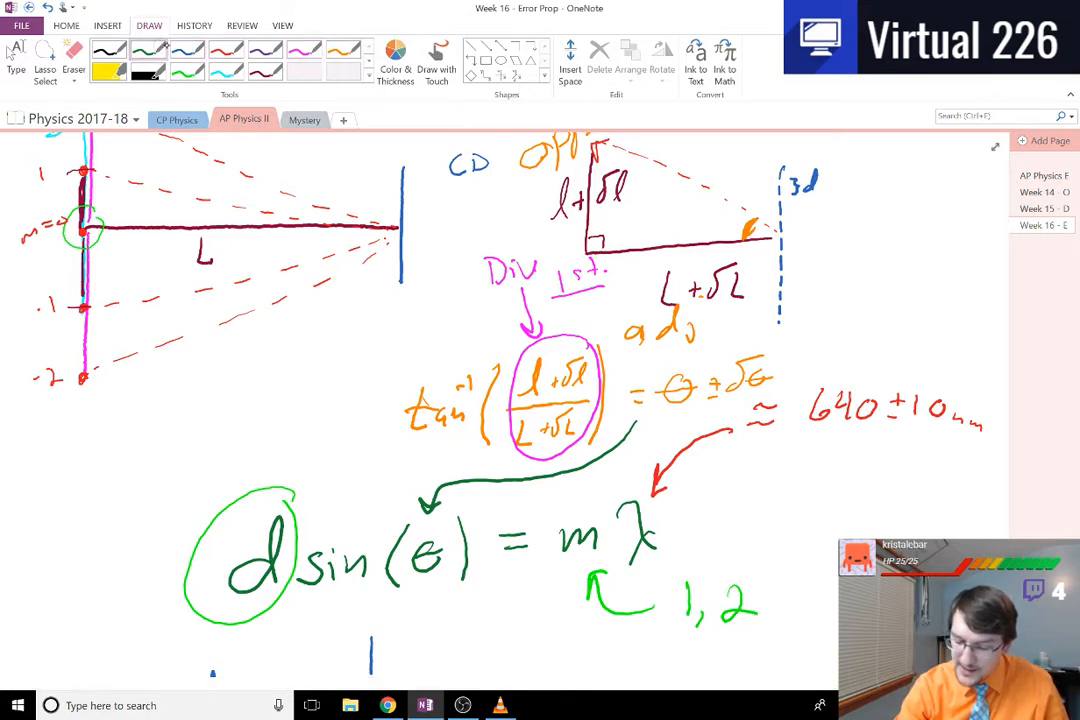
drag(490, 350, 400, 445)
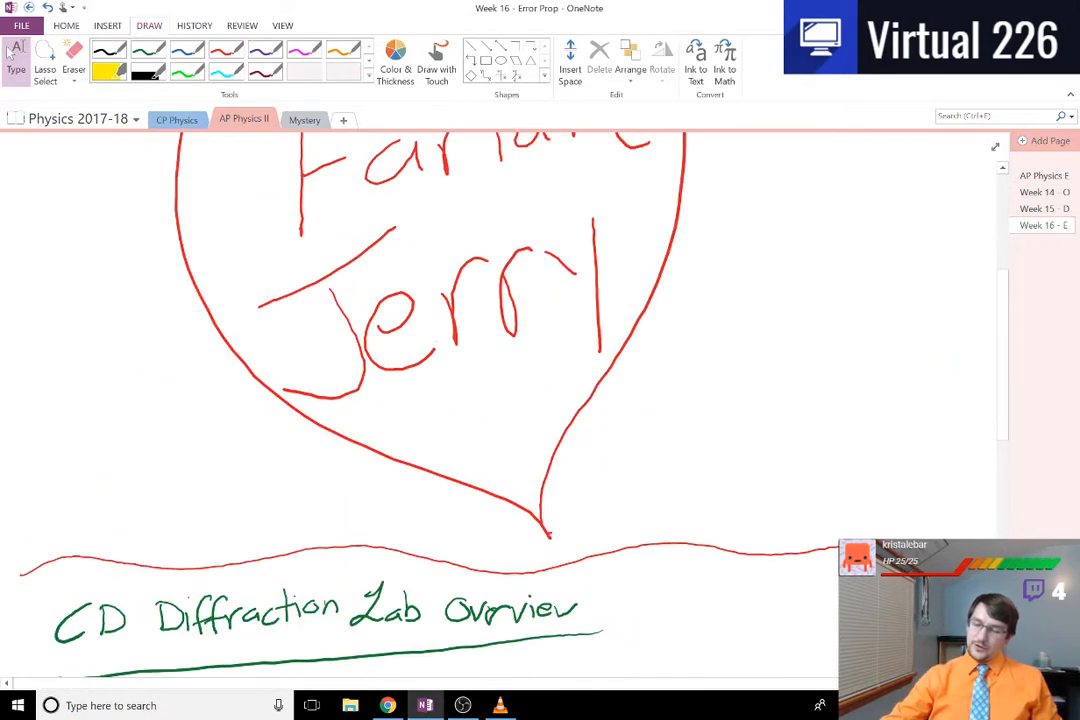
scroll(down, 3)
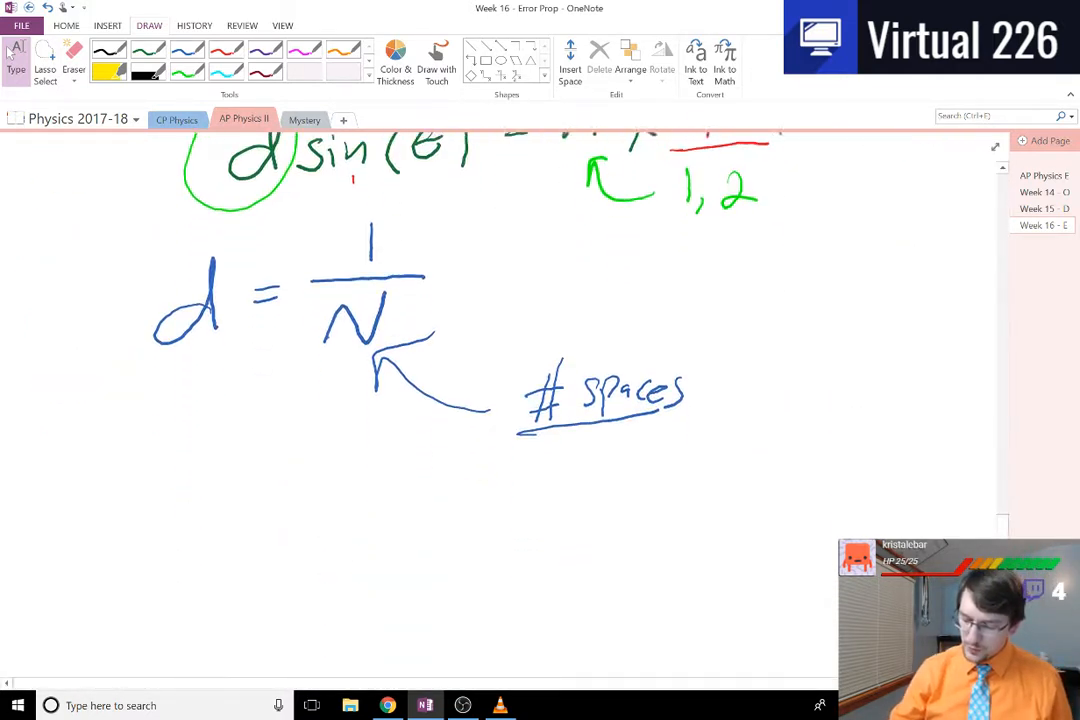
scroll(down, 3)
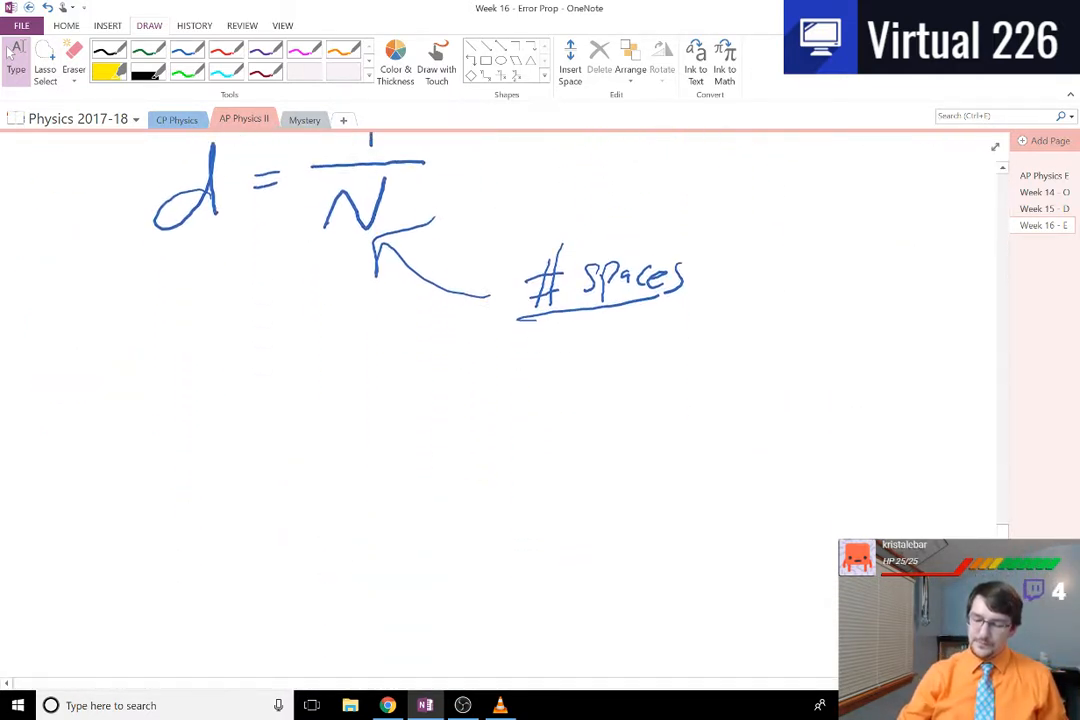